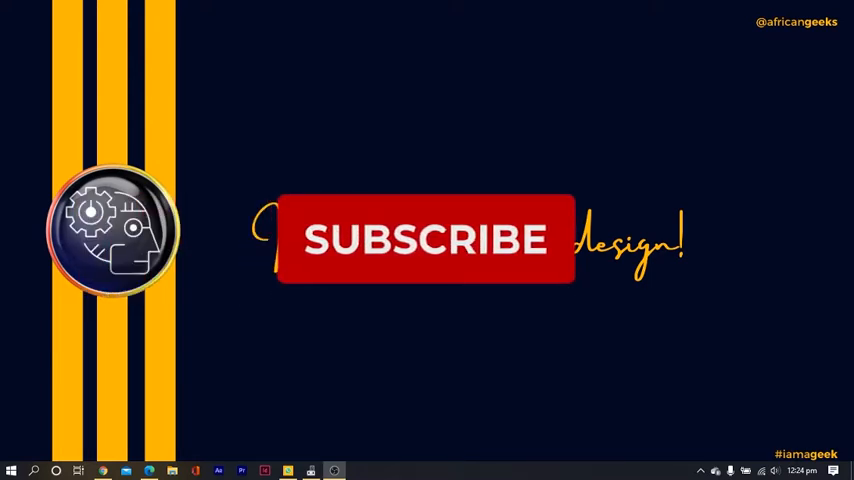
- Switch to the Canva tab holding the MINDSET PODCAST design with the man's photo
click(424, 240)
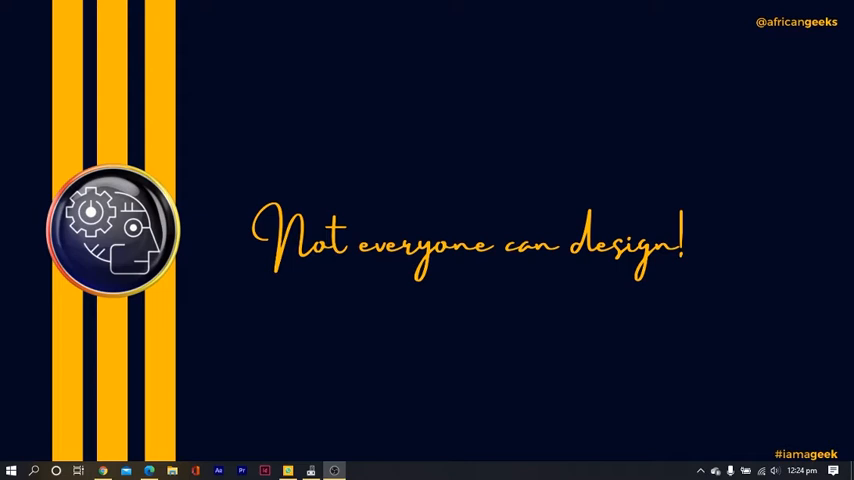
mouse_move(118, 232)
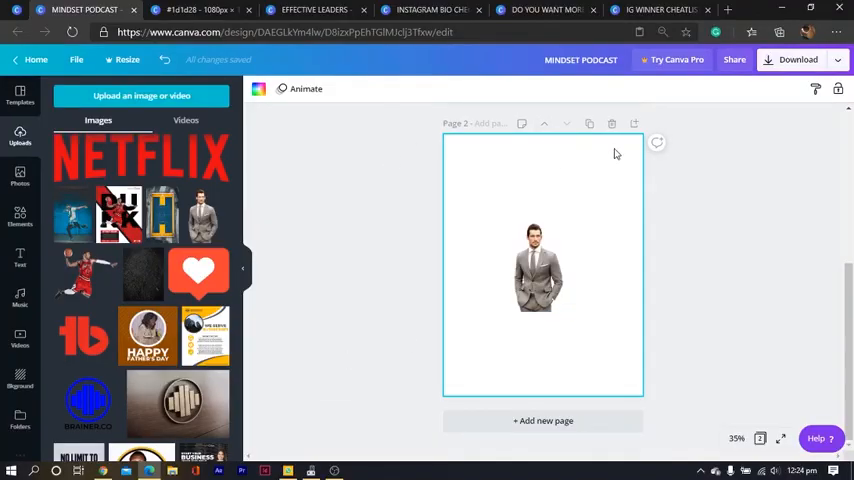
mouse_move(656, 144)
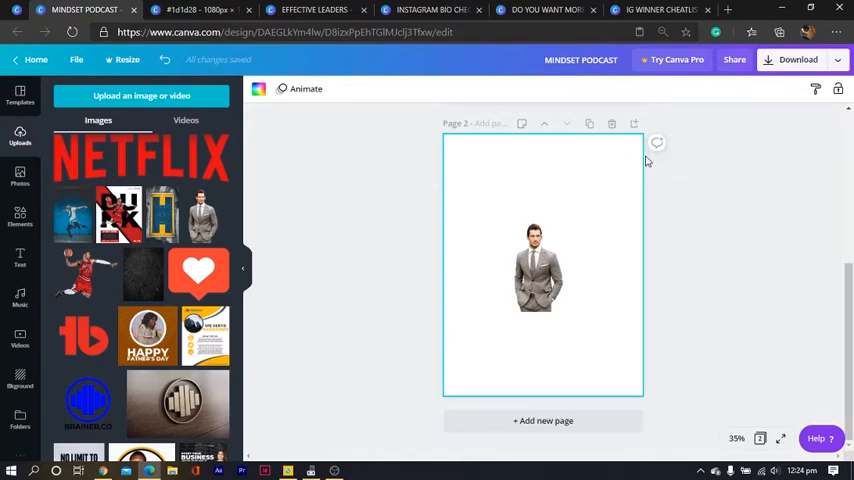
mouse_move(480, 250)
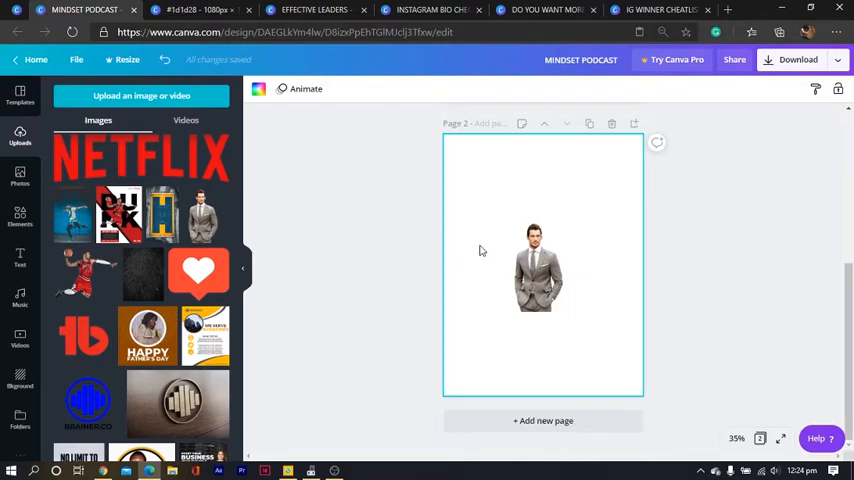
click(536, 264)
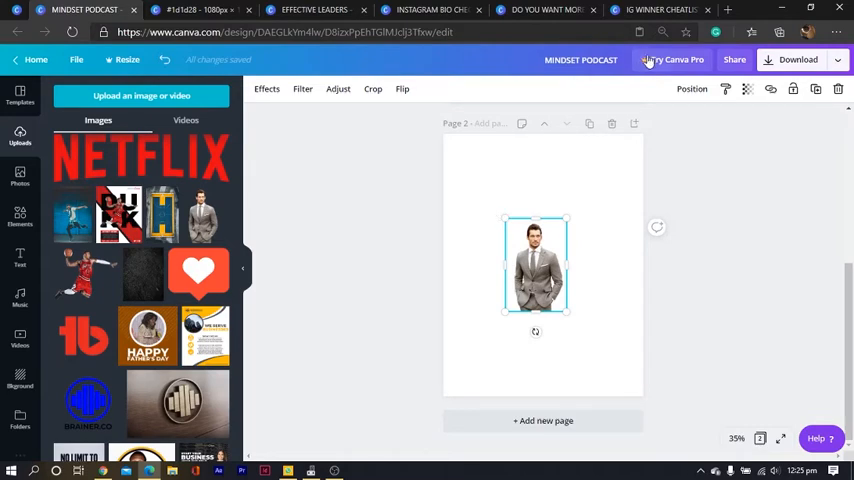
- Visit remove.bg in a new tab and reach its Upload Image area
click(728, 8)
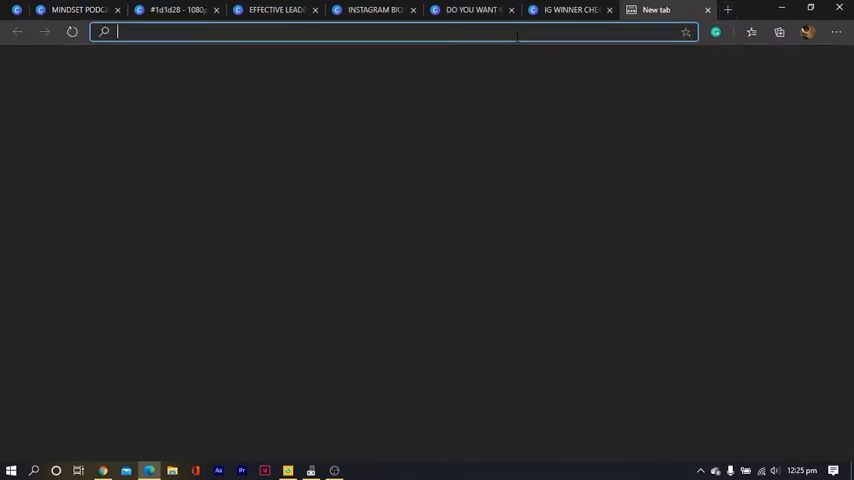
text(remove.bg)
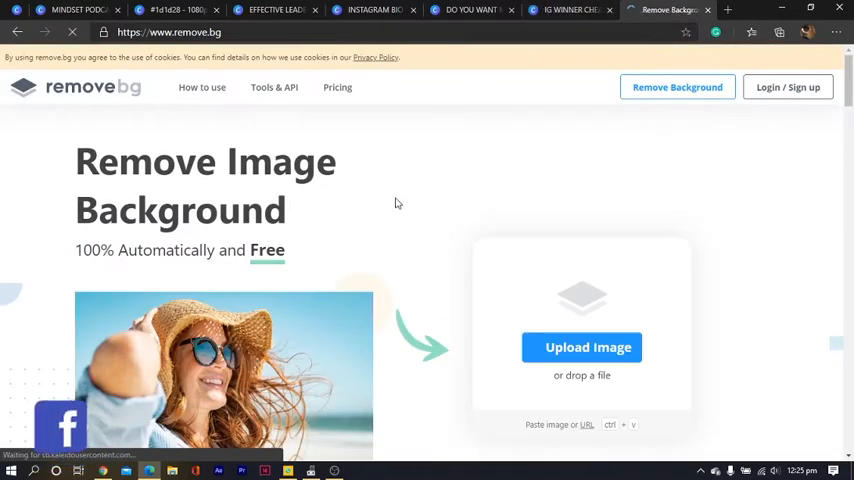
scroll(down, 3)
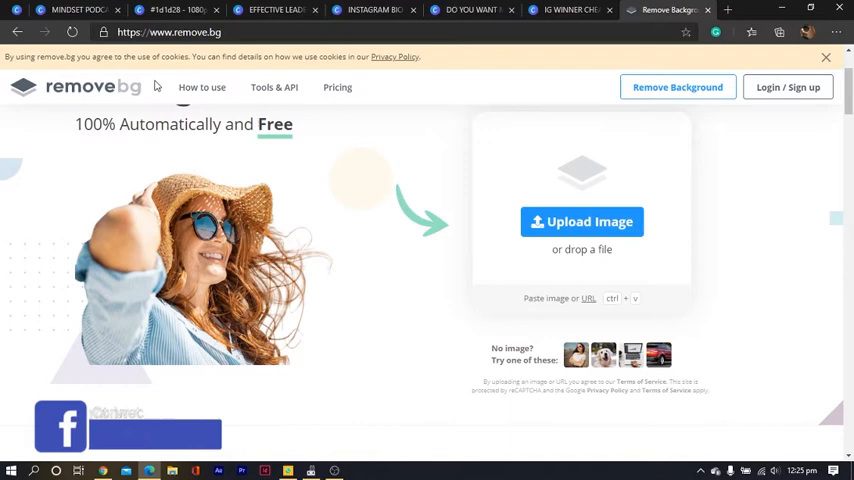
click(76, 8)
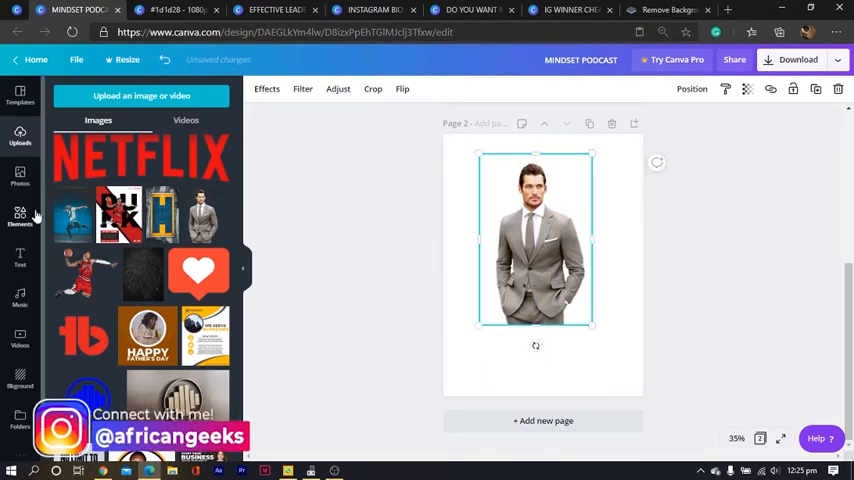
- Drop a circle frame from Elements > Frames onto the page over the man's photo
click(20, 216)
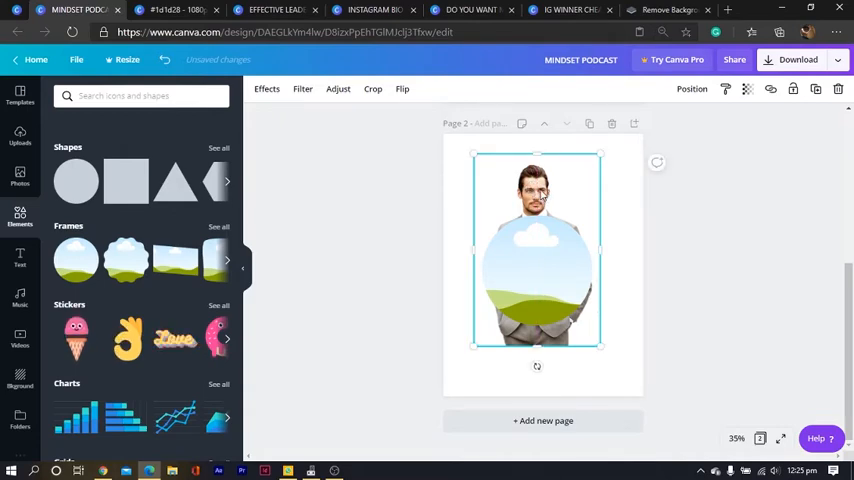
right_click(536, 250)
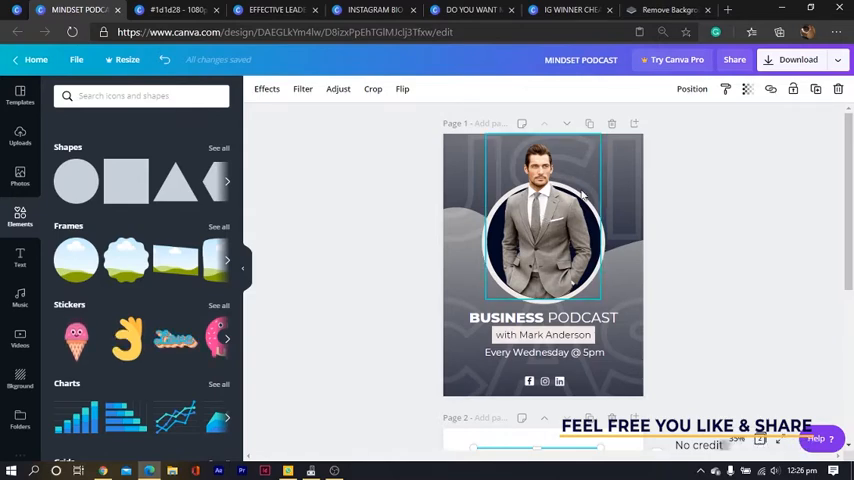
click(722, 208)
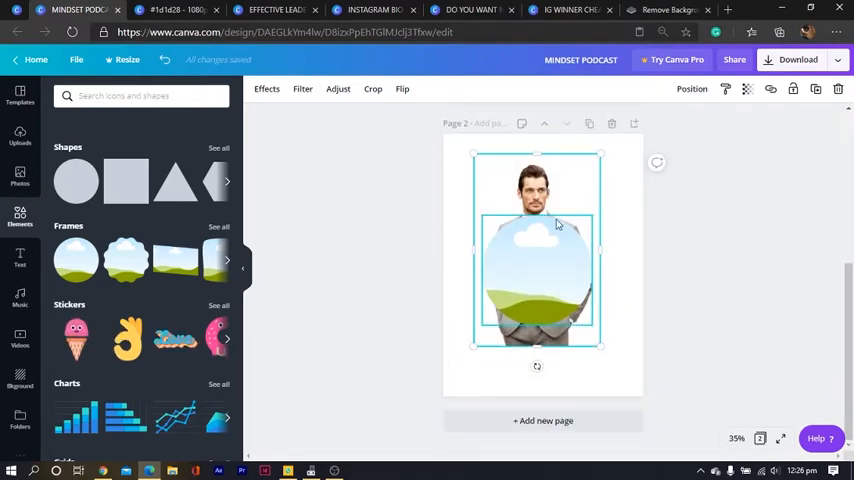
right_click(556, 224)
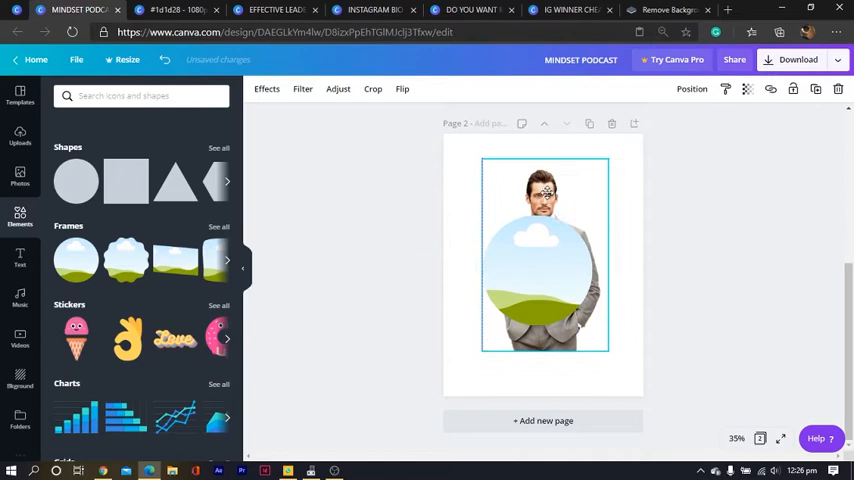
- Fill the circle frame with the man's photo, enlarged so his head and torso show
right_click(544, 256)
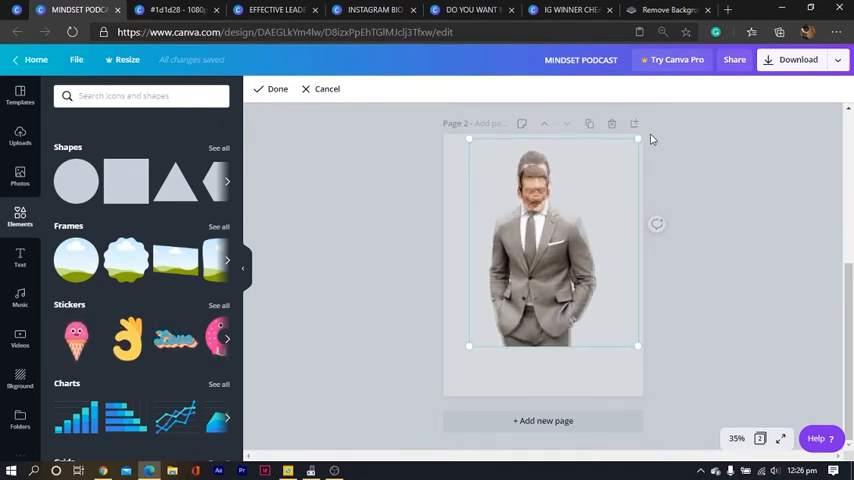
drag(638, 140, 630, 152)
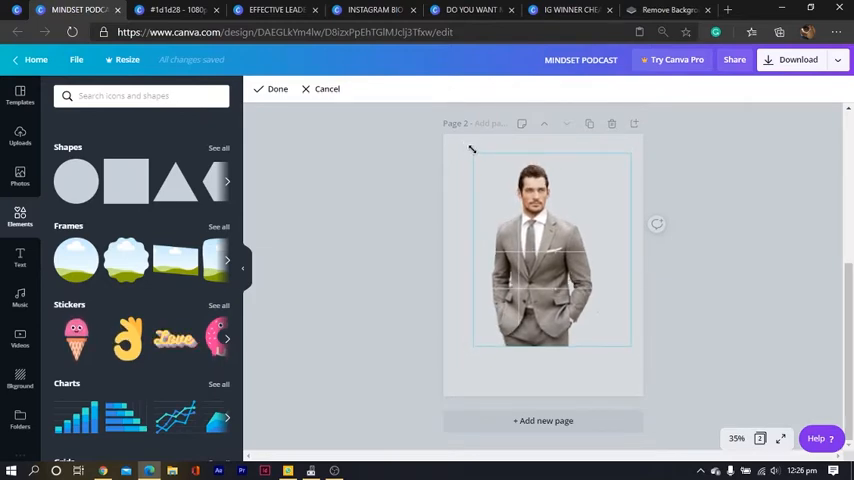
click(540, 250)
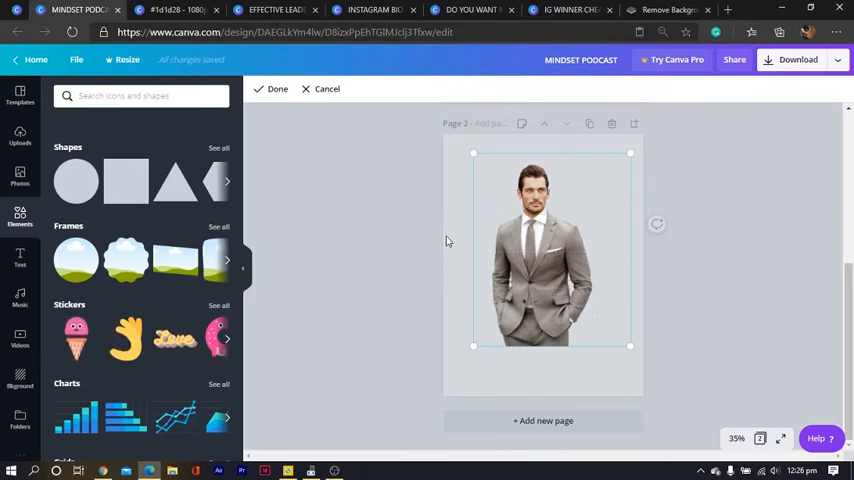
click(276, 88)
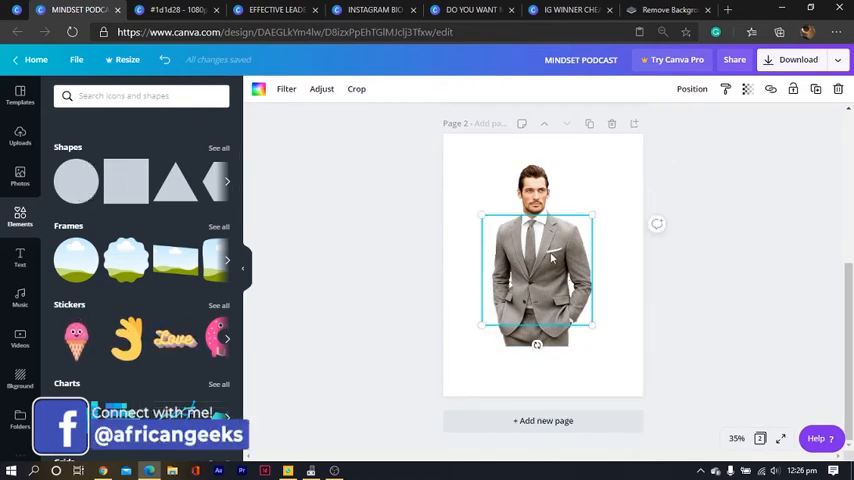
- Bring the man's photo forward and send the peach circle behind him
right_click(536, 260)
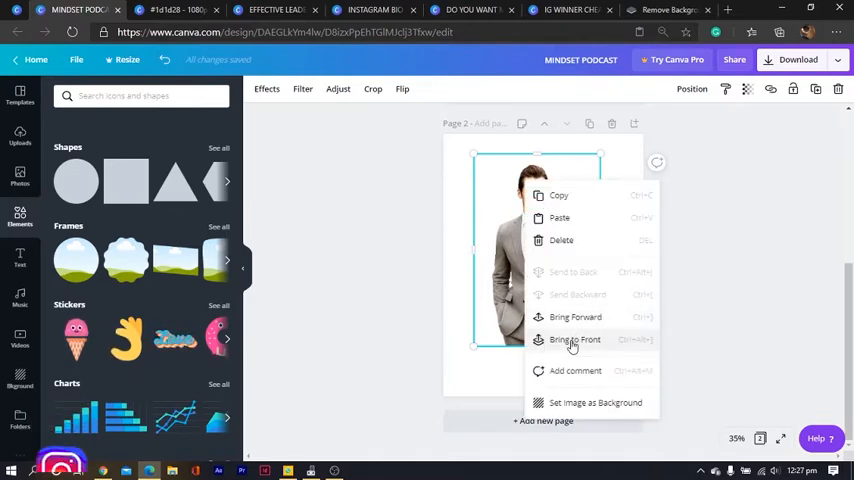
click(576, 340)
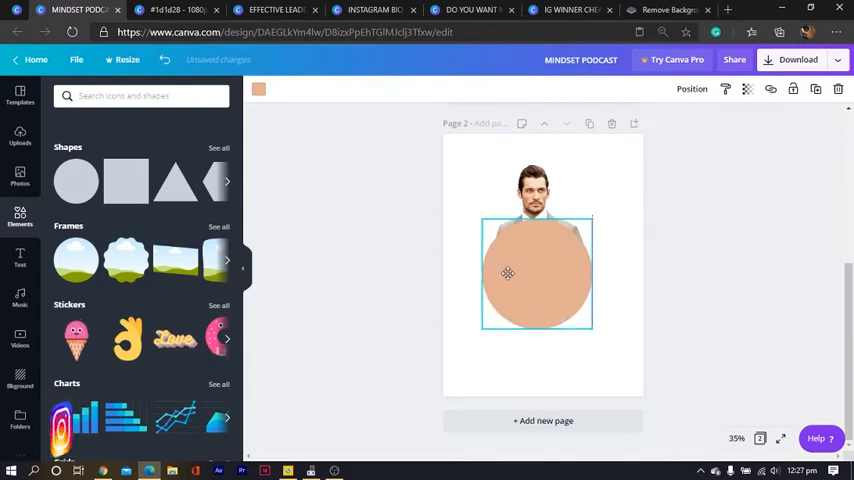
right_click(536, 272)
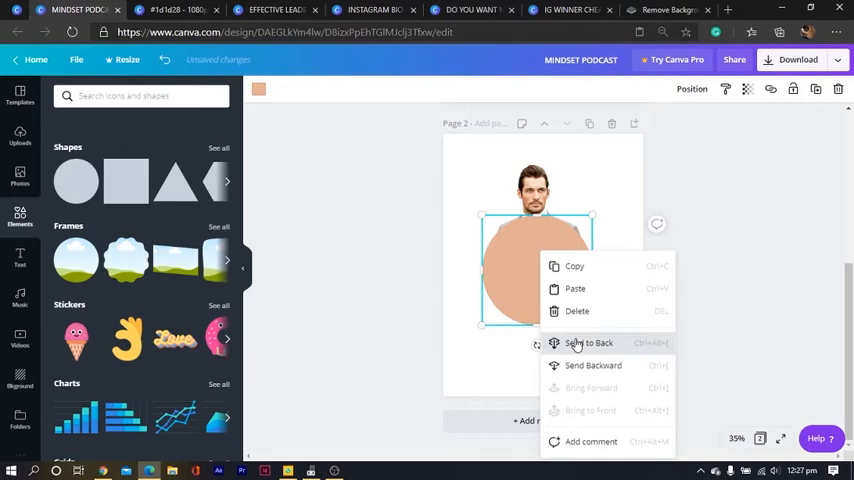
click(590, 344)
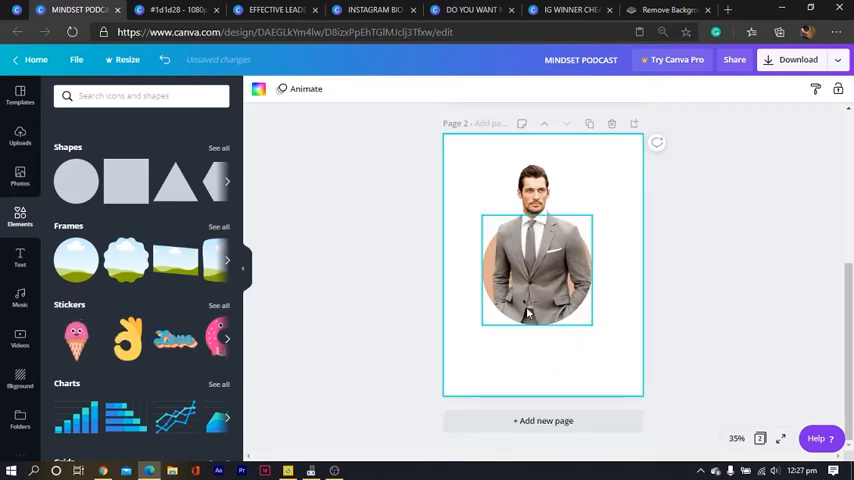
- Recolour the circle behind the man dark navy and resize the framed photo near the top centre
click(380, 208)
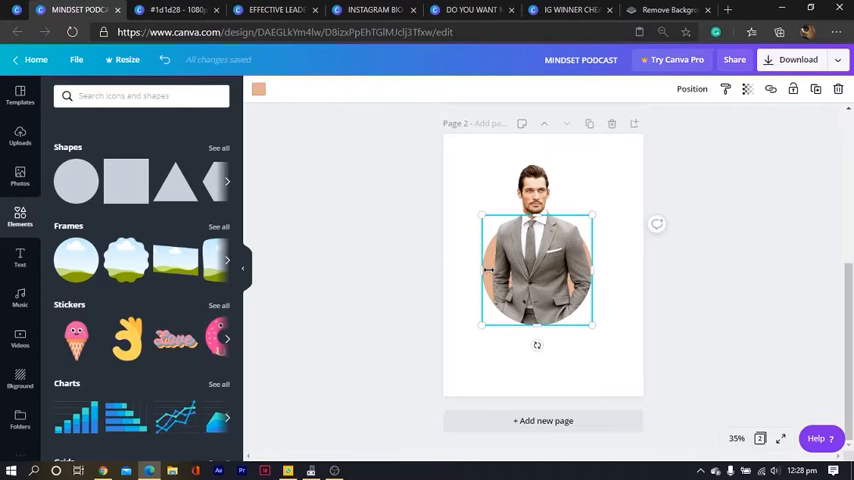
mouse_move(510, 328)
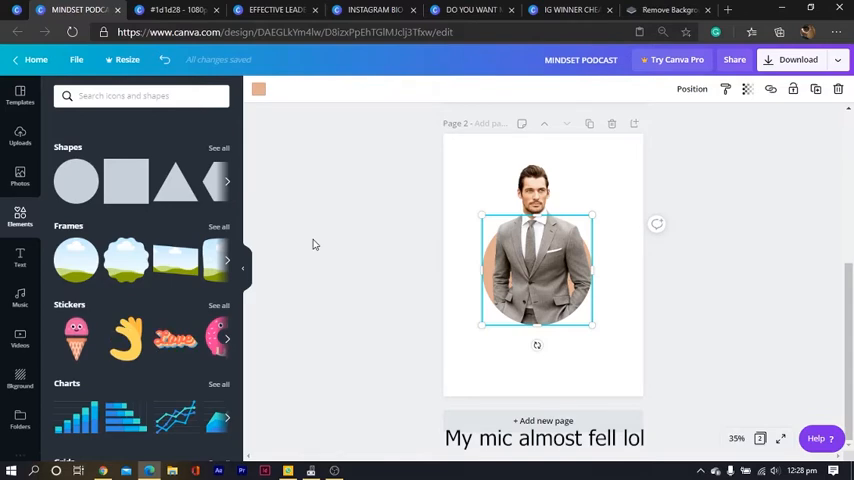
click(258, 88)
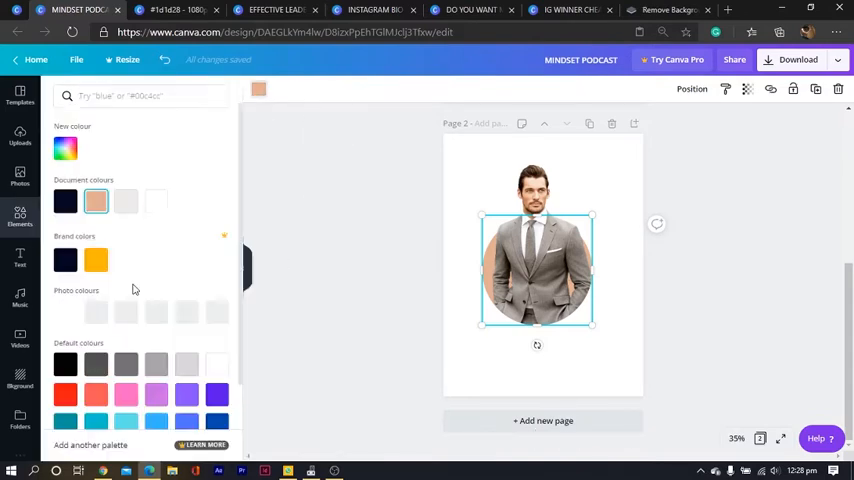
click(64, 260)
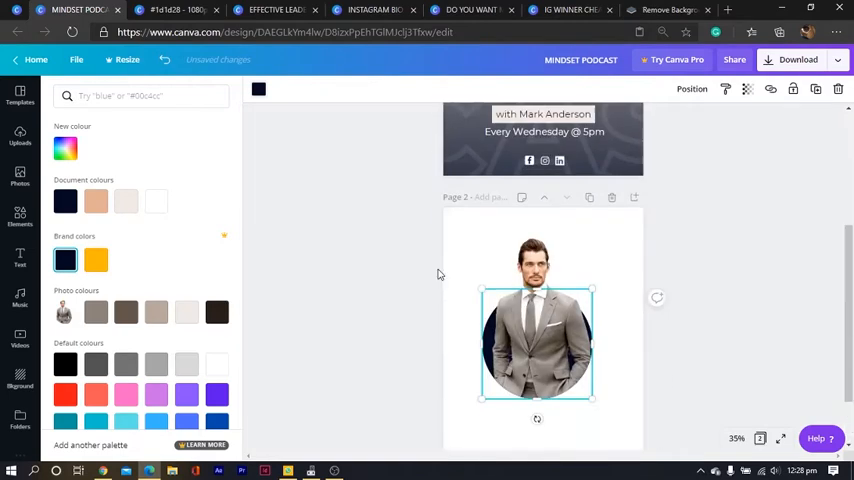
scroll(down, 3)
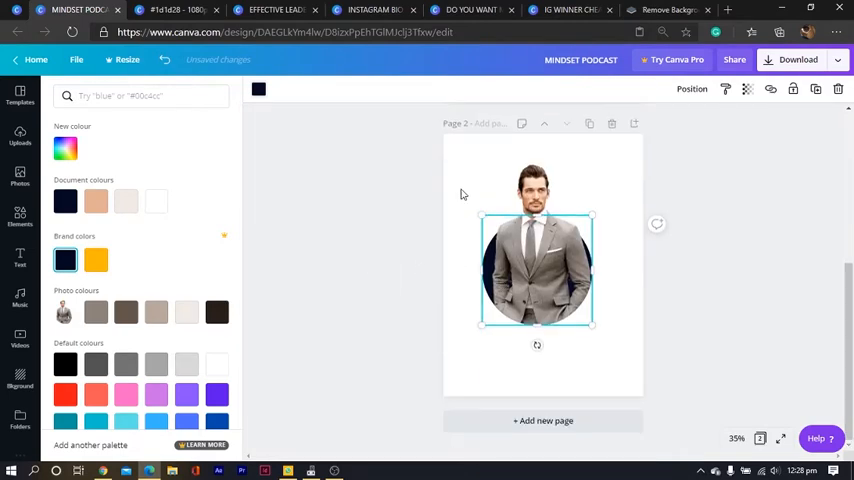
click(64, 260)
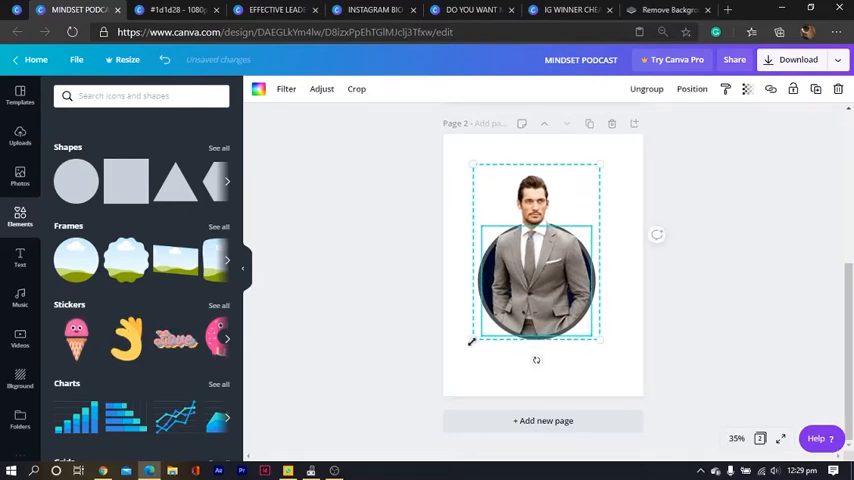
drag(470, 344, 500, 308)
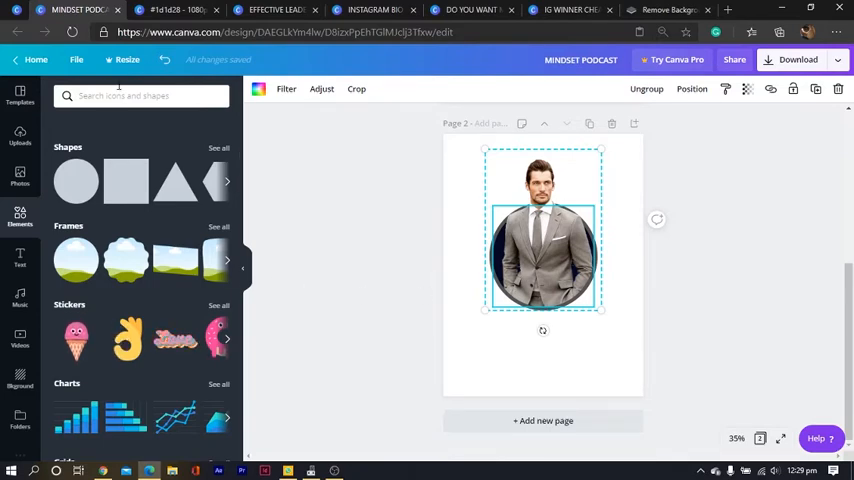
- Find a gradient wave shape in Elements and enlarge it to span the lower page
click(140, 96)
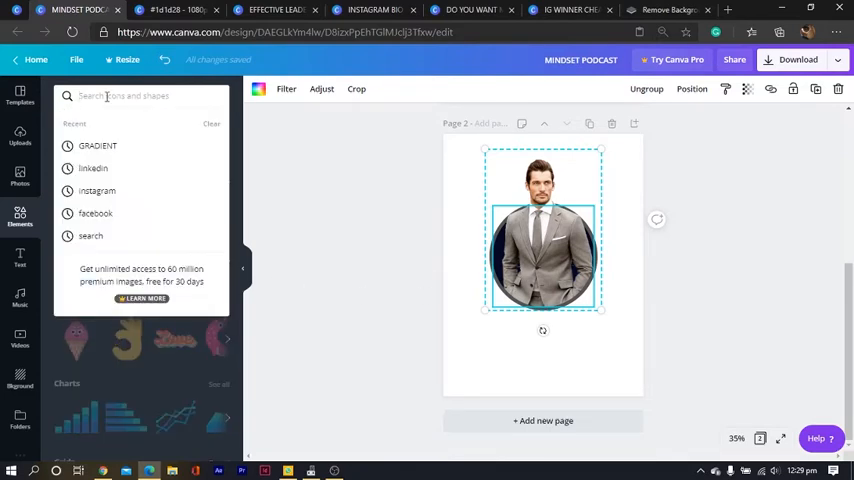
text(gre)
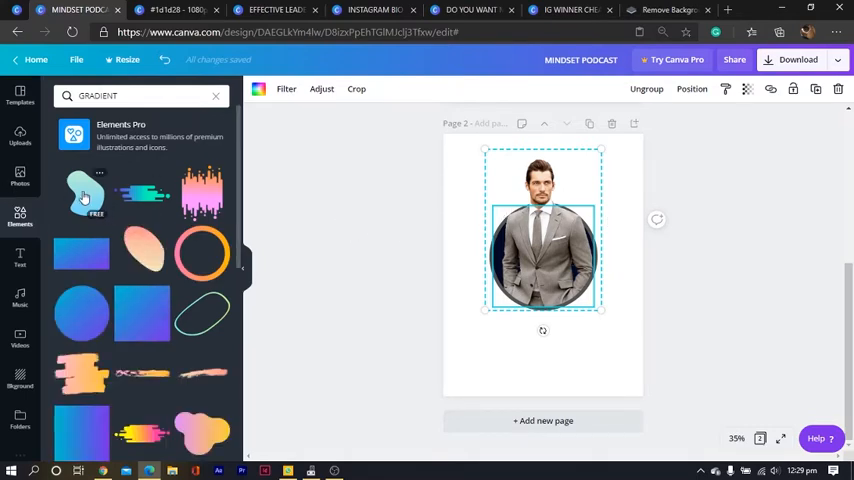
scroll(down, 3)
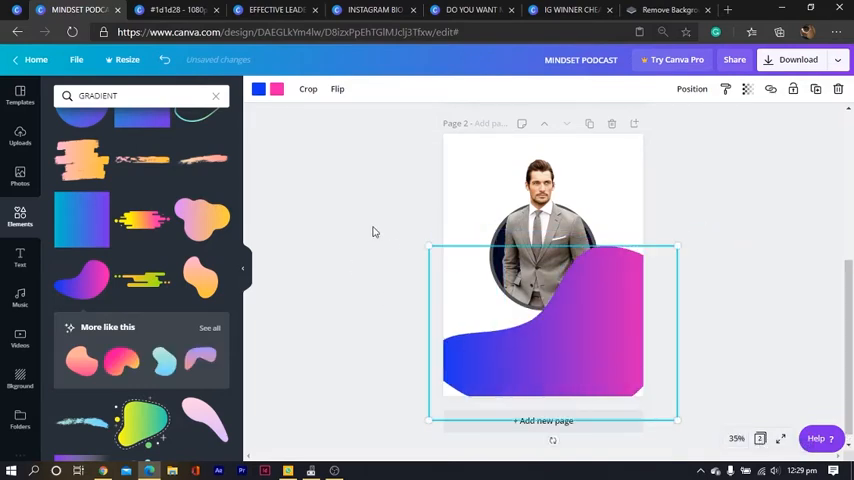
drag(428, 246, 304, 160)
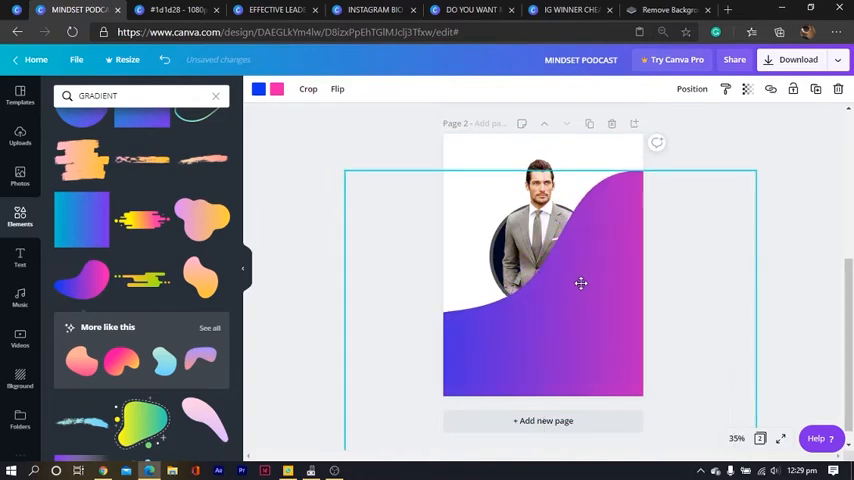
mouse_move(258, 88)
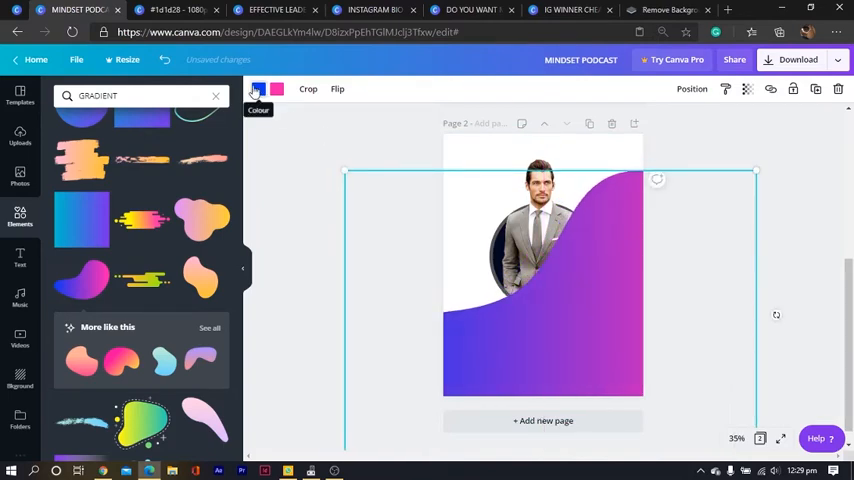
- Recolour the wave's gradient swatches to dark navy
click(256, 88)
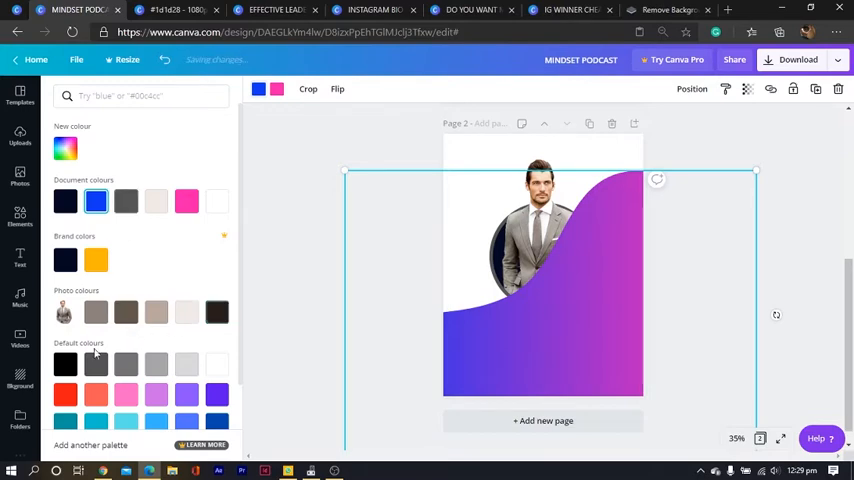
click(64, 260)
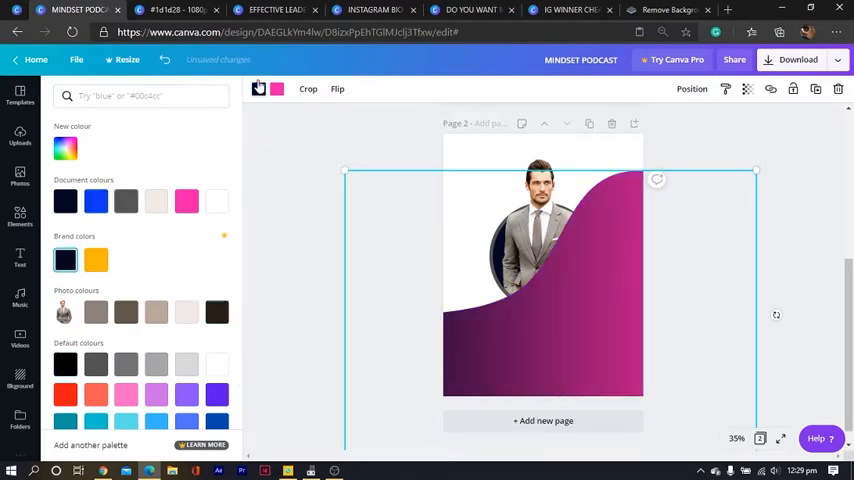
click(126, 364)
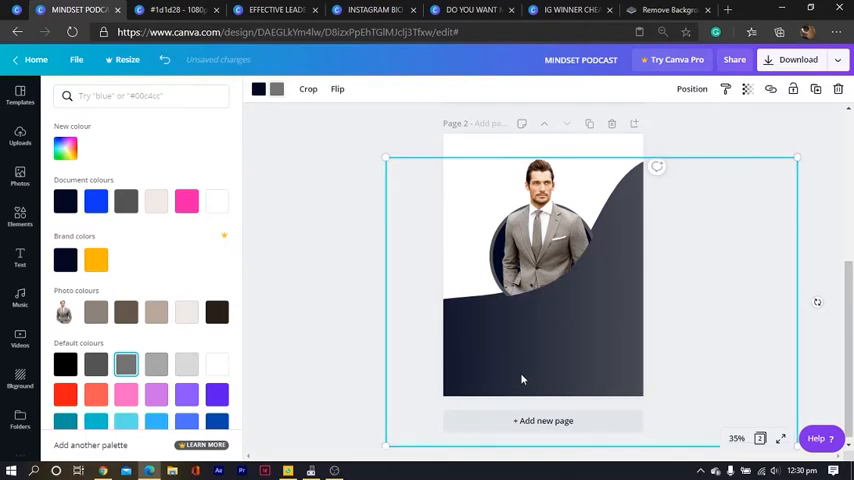
- Send the navy shape to the back as a full-page background and group it with the round photo
text(GRADIENT)
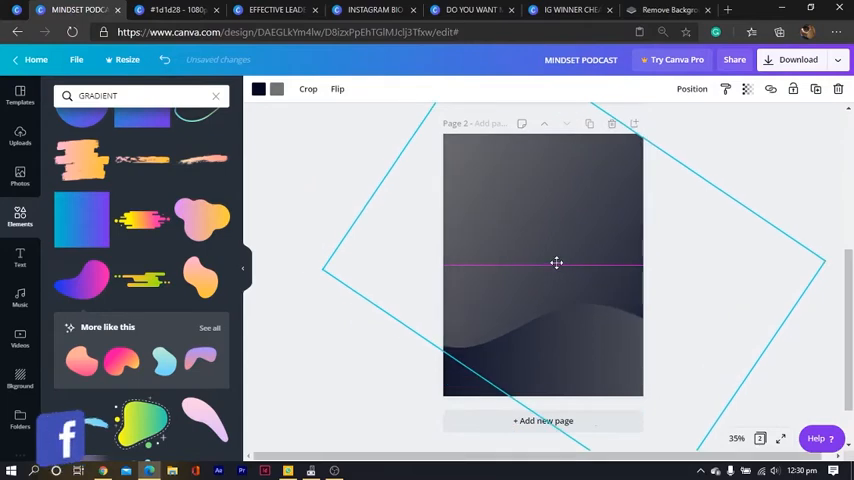
right_click(556, 264)
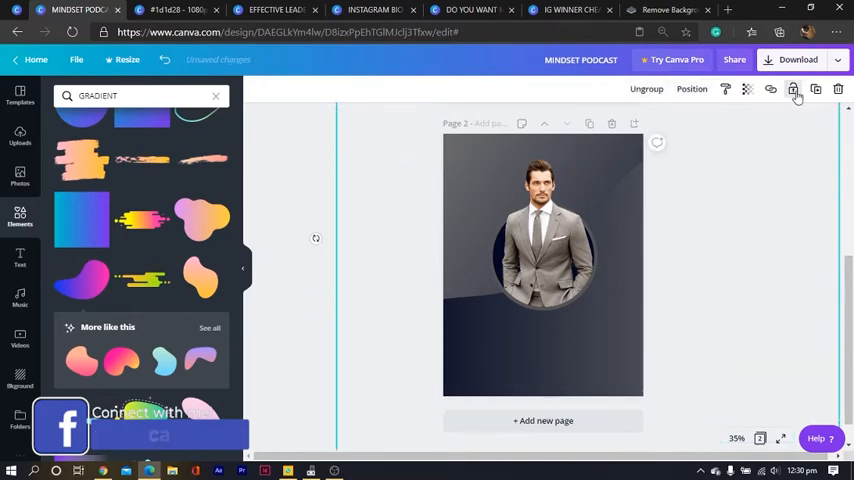
click(544, 264)
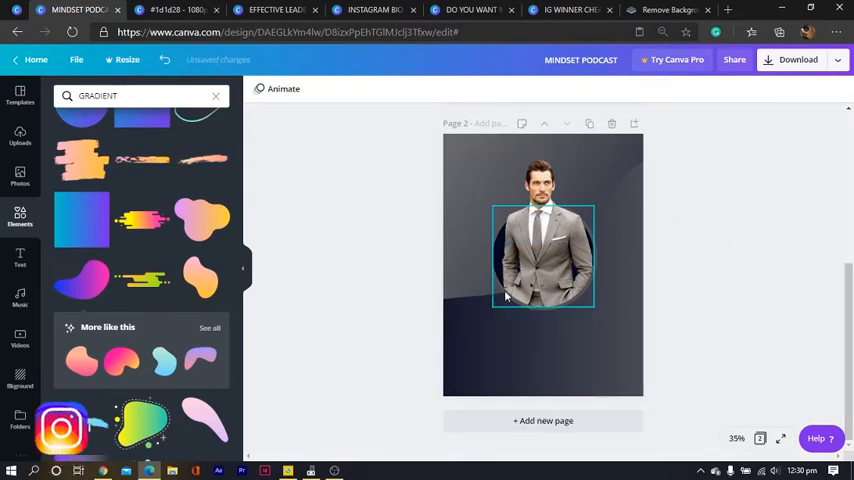
click(544, 258)
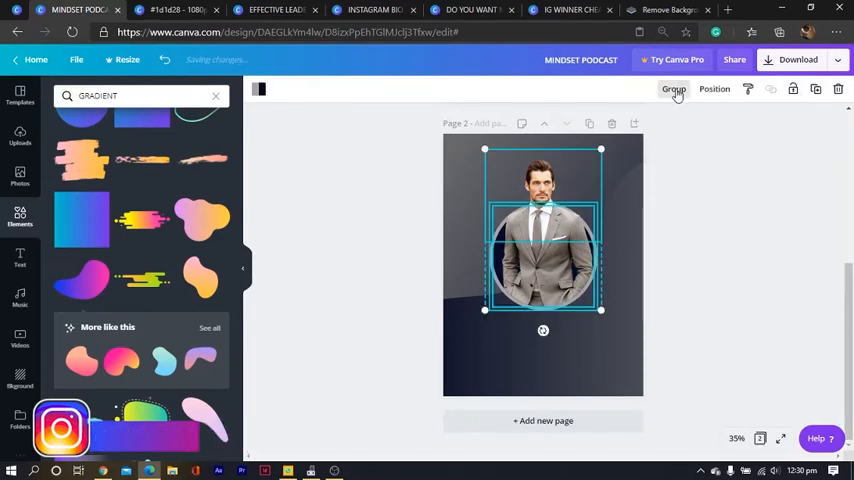
click(674, 88)
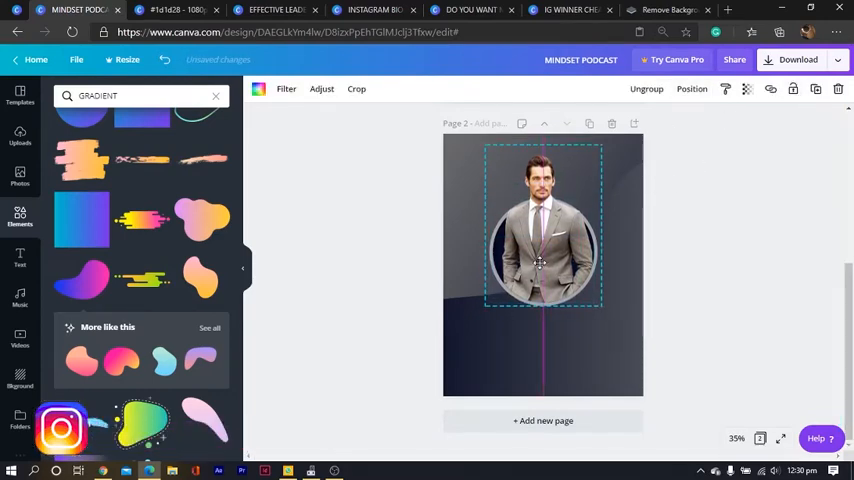
- Add a white BUSINESS text box in Montserrat Extra-Bold under the photo
click(284, 284)
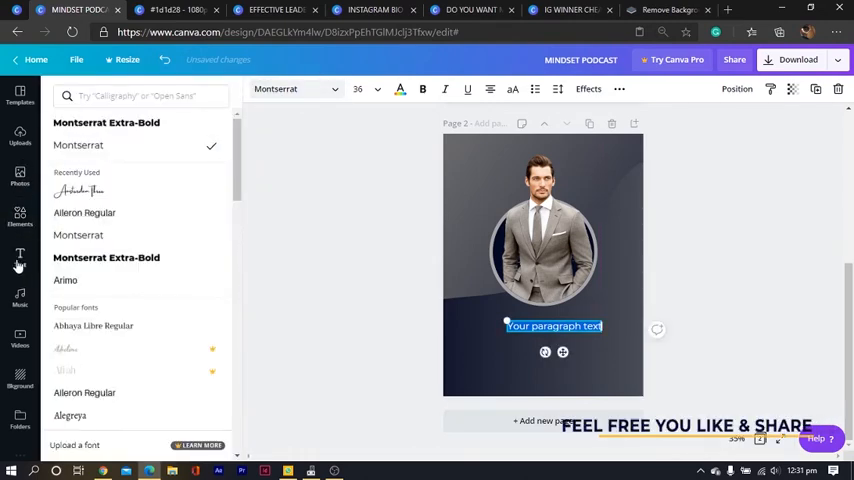
click(106, 256)
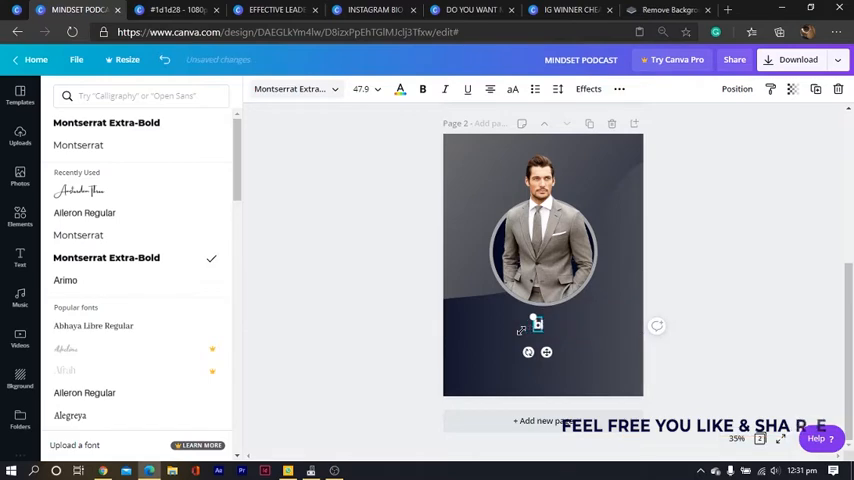
text(BUSINESS)
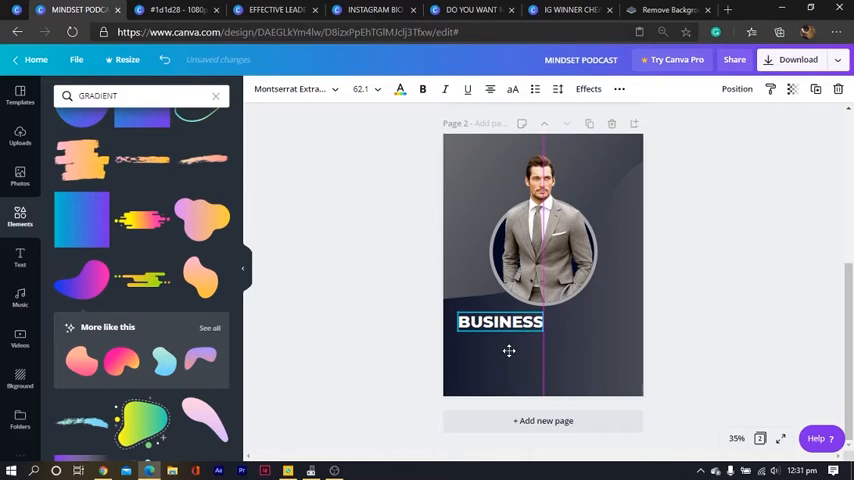
- Duplicate it beside itself as PODCAST in lighter Montserrat
click(500, 320)
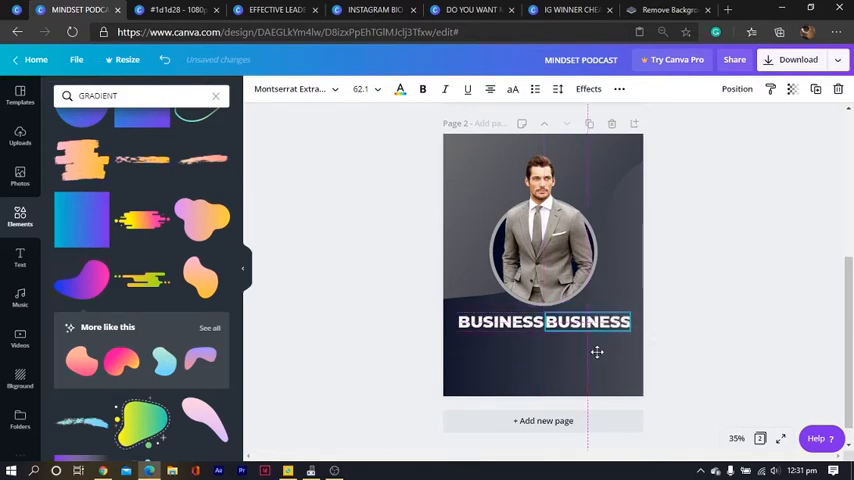
click(588, 320)
text(PODCAST)
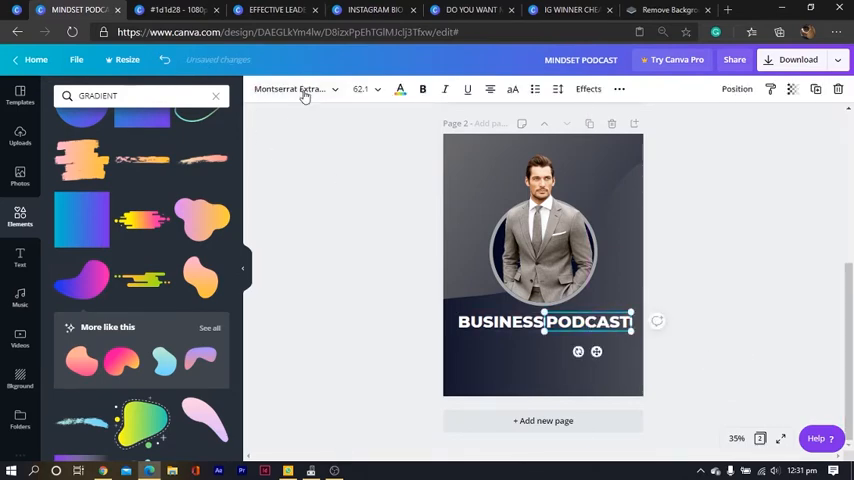
click(290, 88)
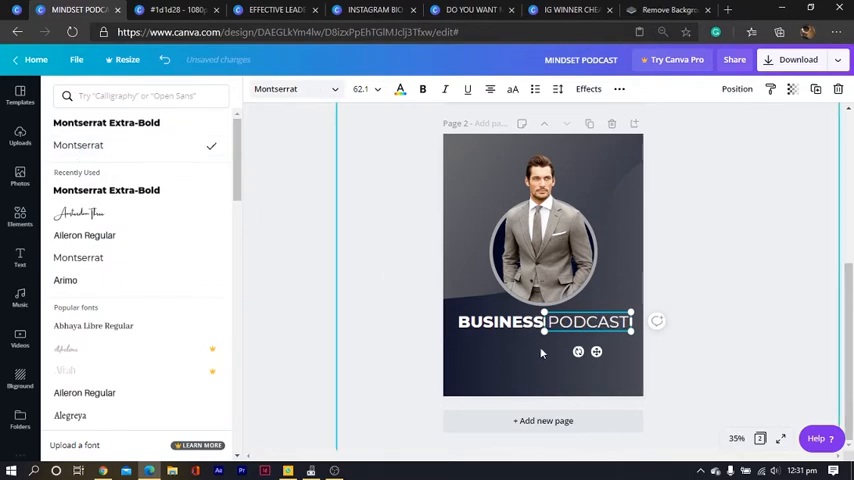
text(GRADIENT)
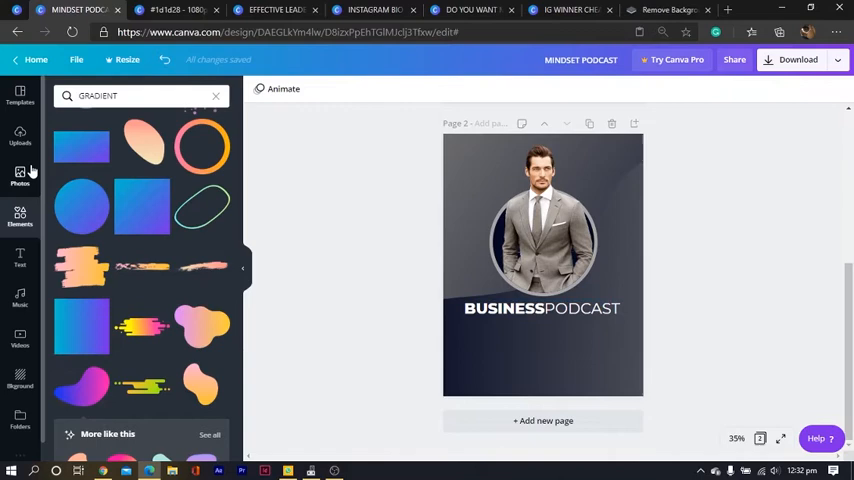
mouse_move(24, 176)
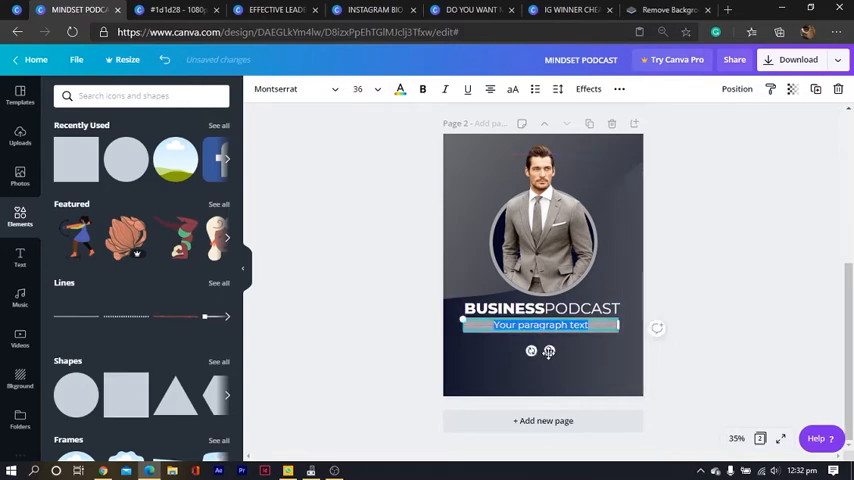
- Write the host line 'with Mark Angelo' under the BUSINESS PODCAST title
text(WI)
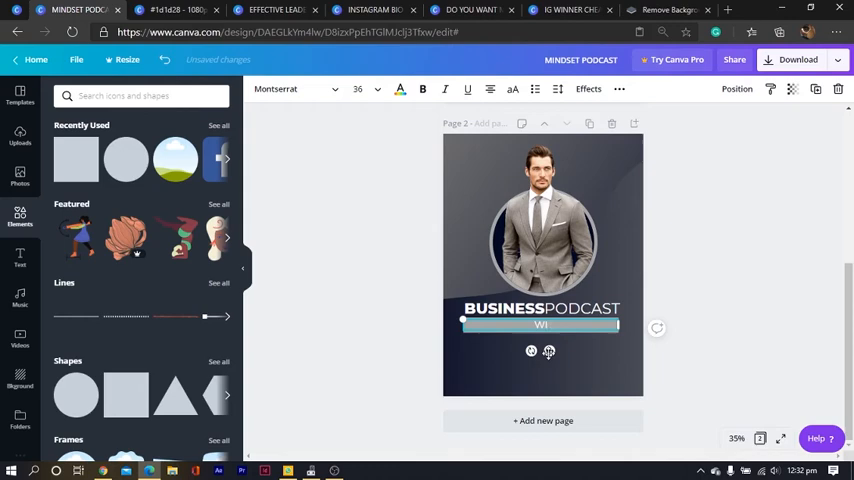
text(with)
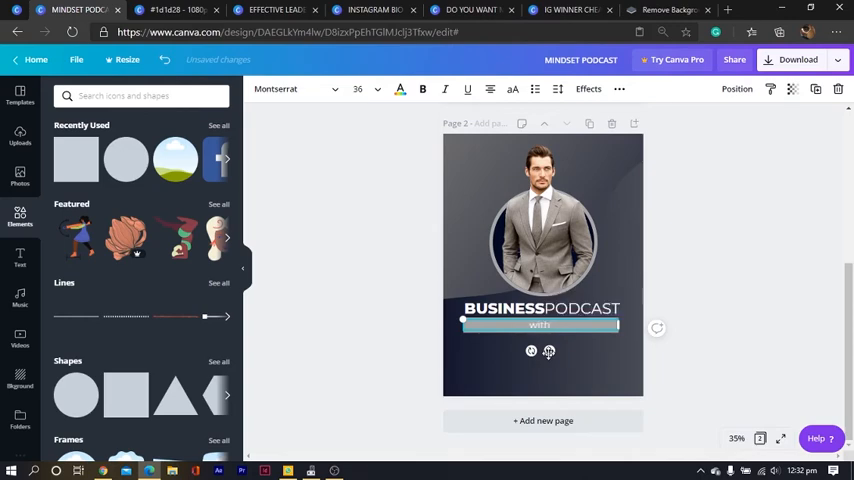
text(Mark Angelo)
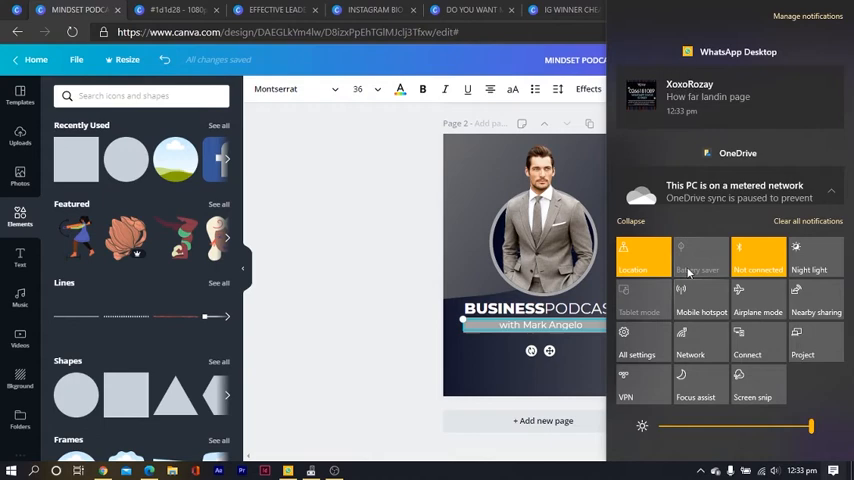
mouse_move(810, 266)
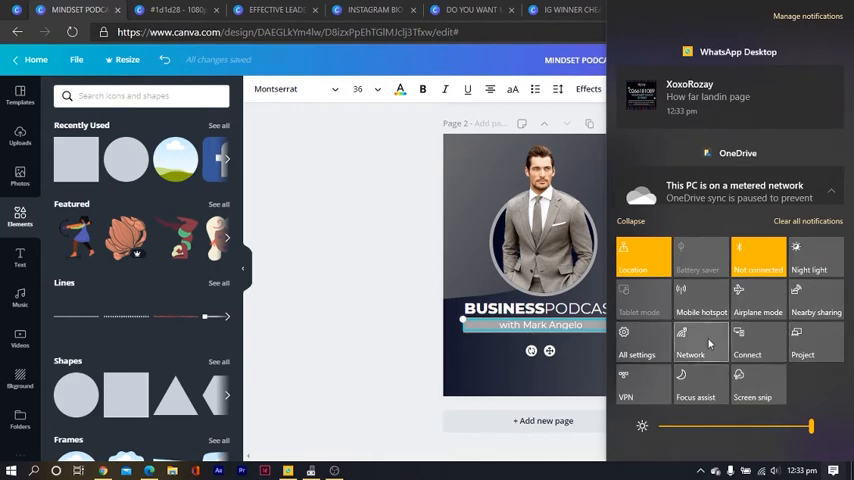
mouse_move(696, 384)
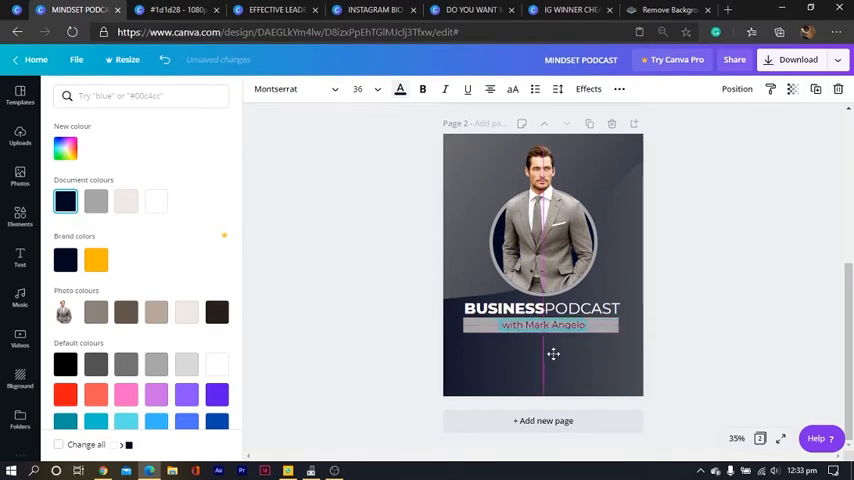
- Add a white text line 'Every Thursday @ 4pm' under the host name banner
click(540, 324)
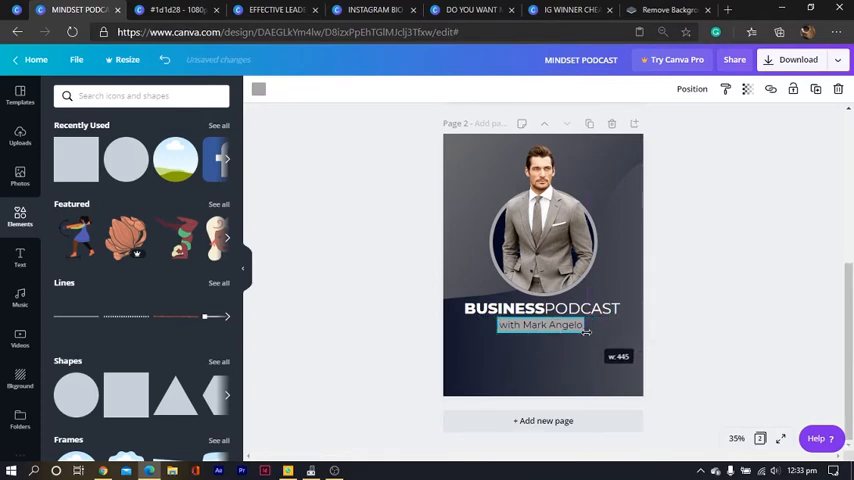
click(542, 324)
text(Every)
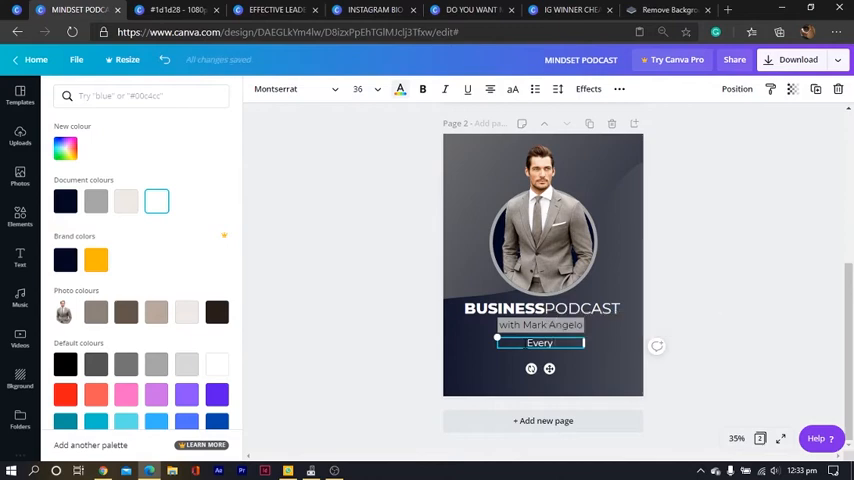
text(Thursday @)
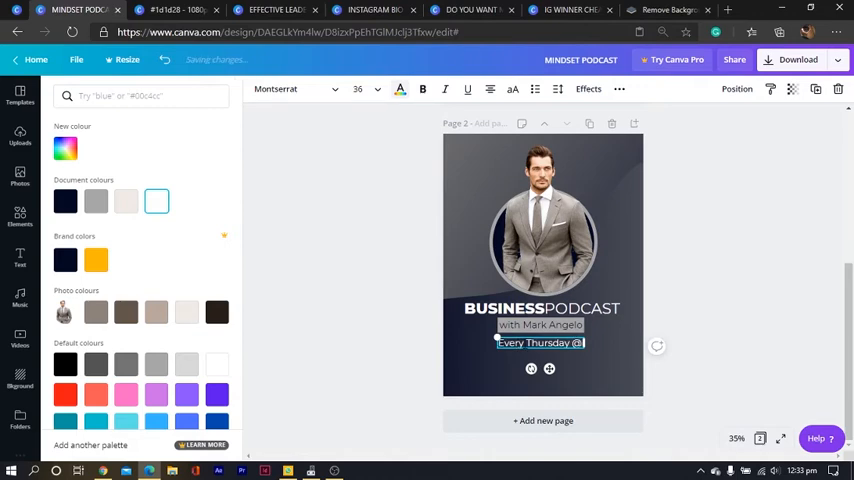
text(4pm)
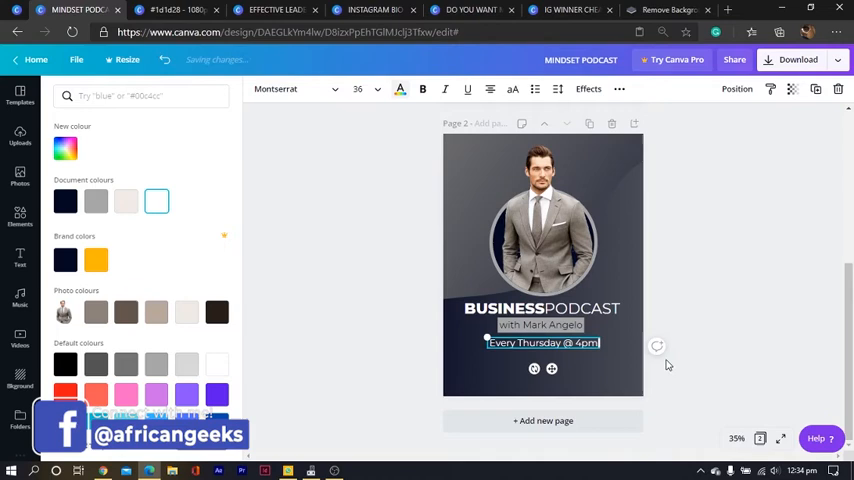
click(20, 216)
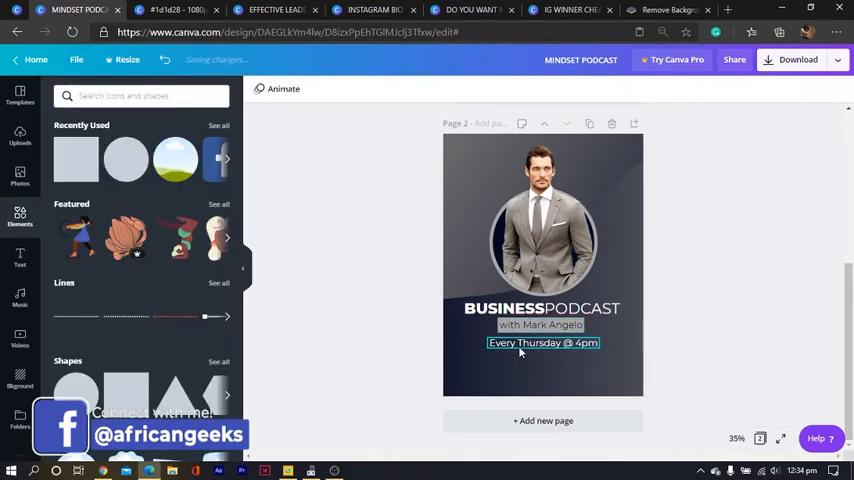
click(544, 342)
text(PODCAST)
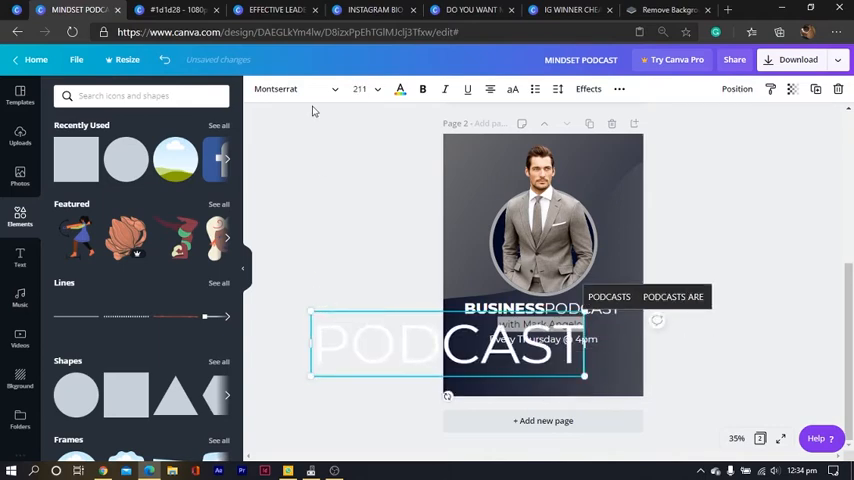
- Set the PODCAST word in Montserrat Extra-Bold with the Hollow outline-only effect
click(290, 88)
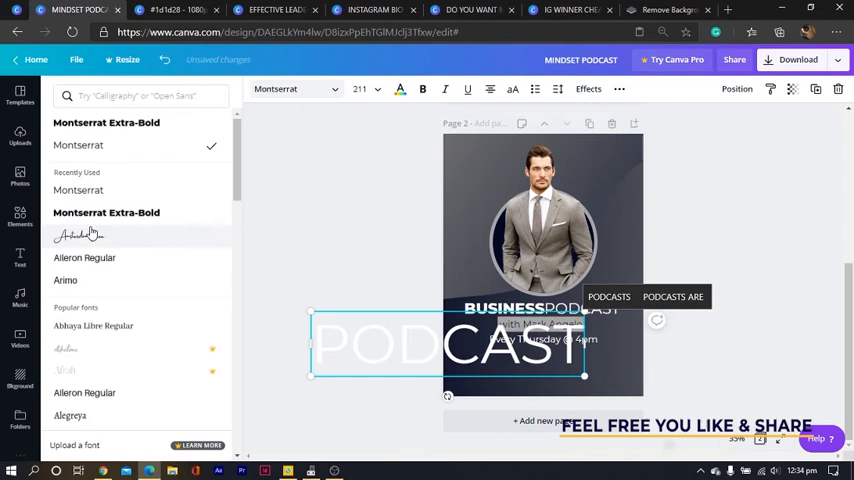
click(106, 212)
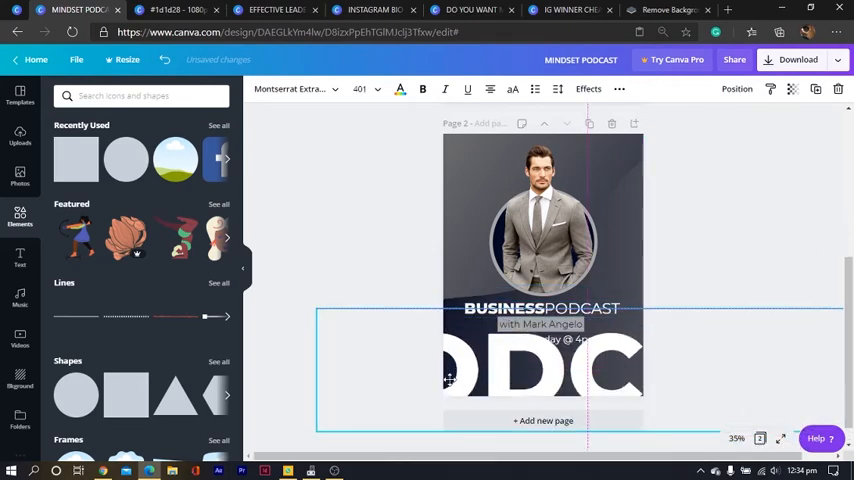
click(588, 88)
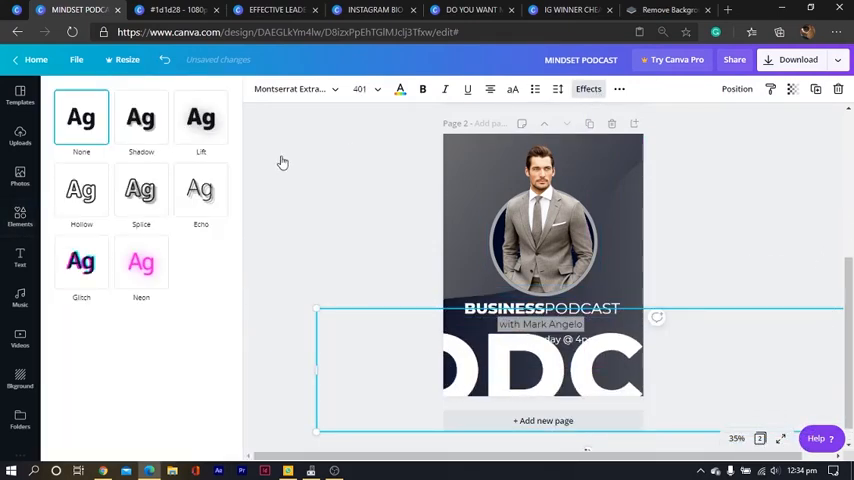
click(80, 190)
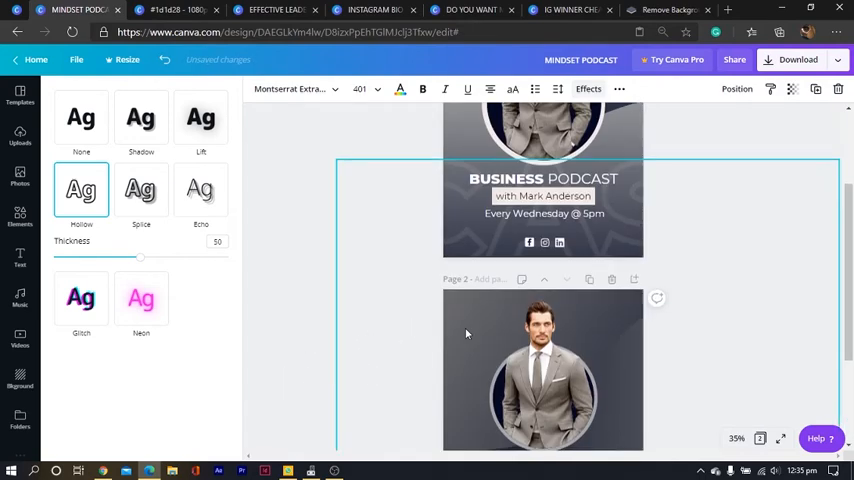
- Enlarge the outlined PODCAST word and lower its transparency to a faint backdrop
scroll(down, 3)
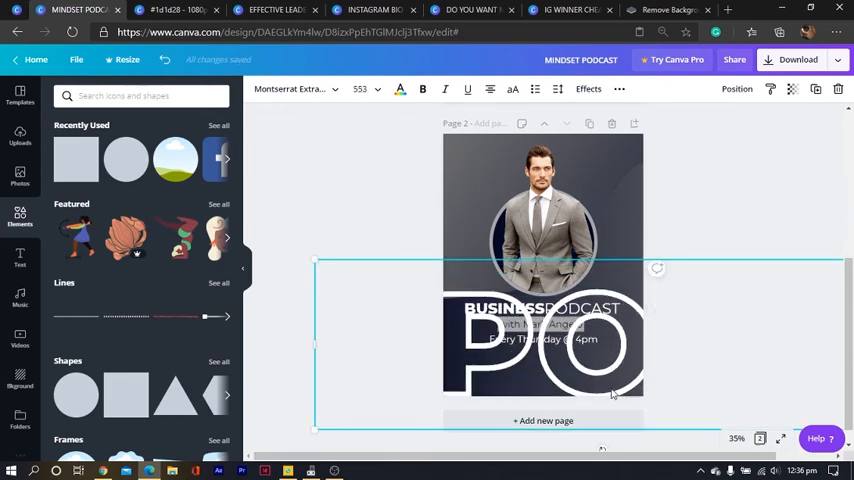
right_click(612, 392)
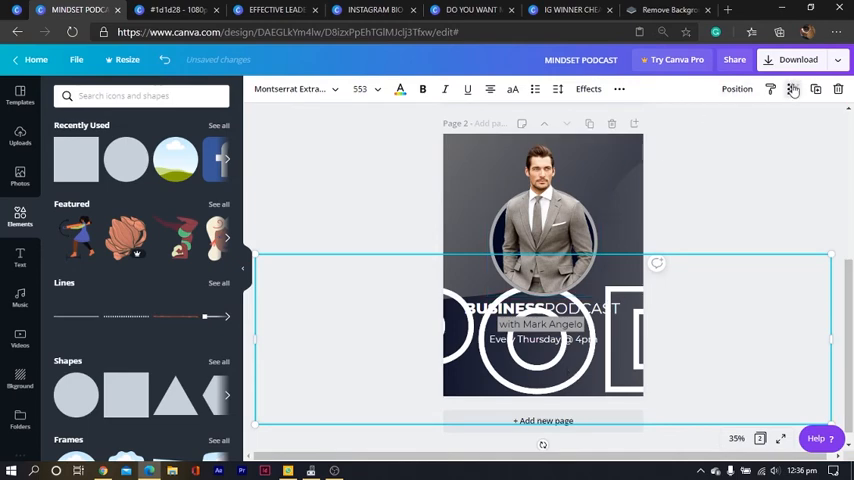
click(792, 88)
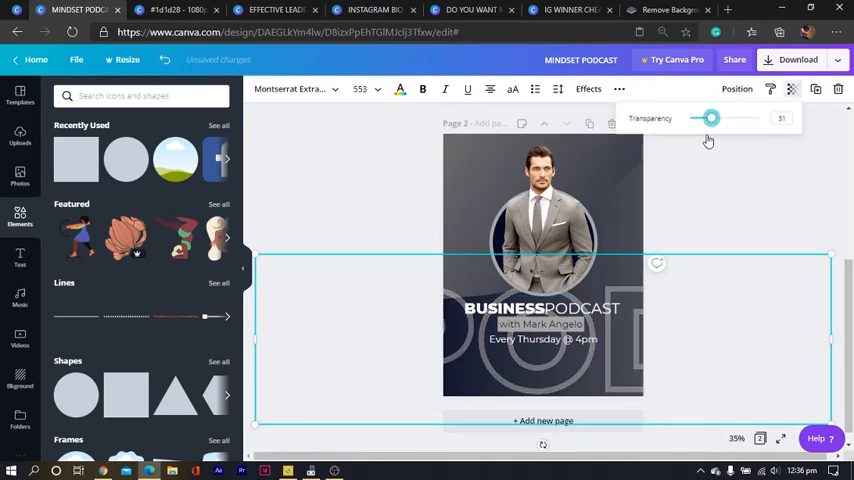
drag(710, 118, 692, 118)
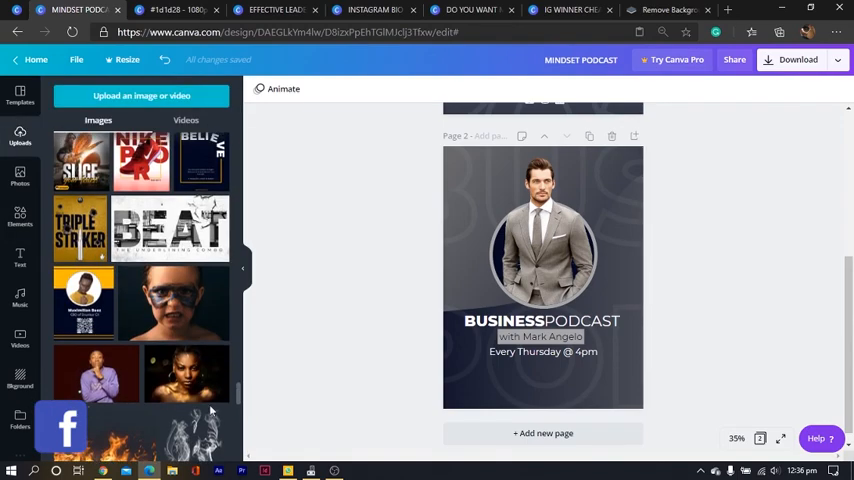
- Arrange the uploaded podcast platform logos in a small row under the schedule line
scroll(down, 3)
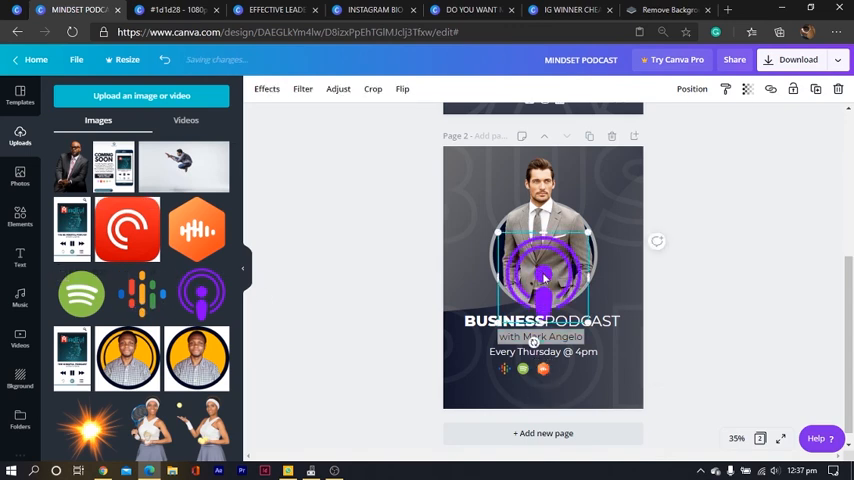
drag(544, 260, 592, 332)
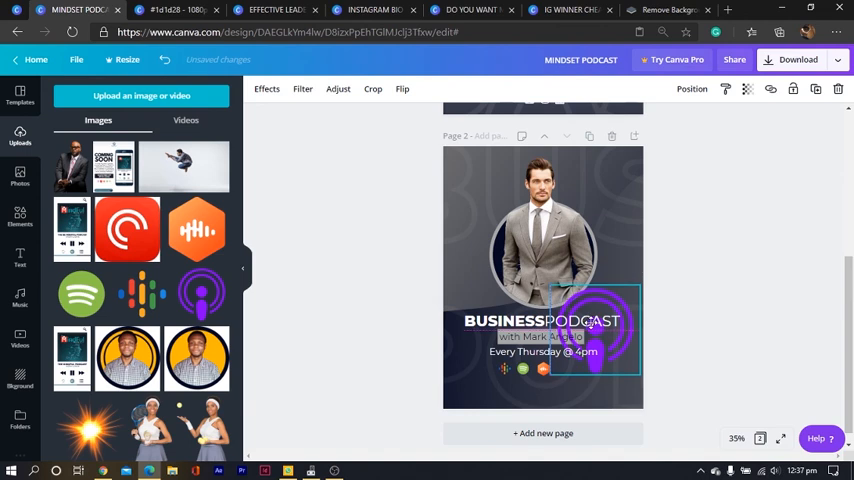
click(596, 330)
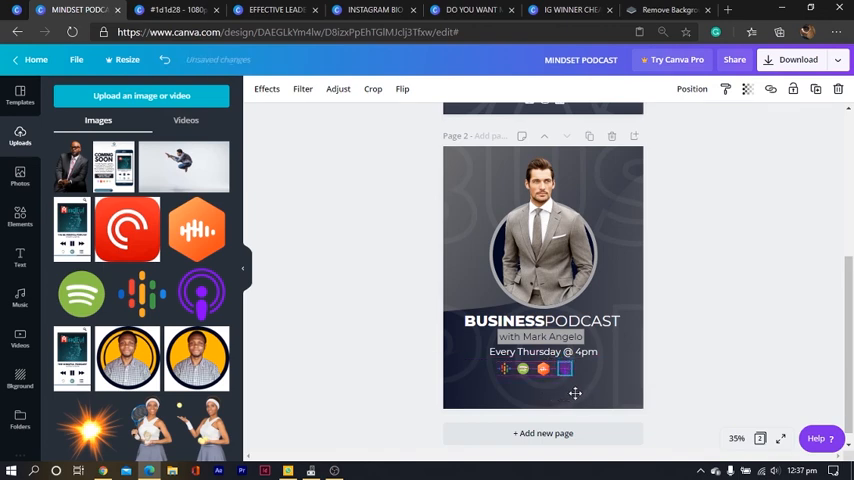
click(544, 352)
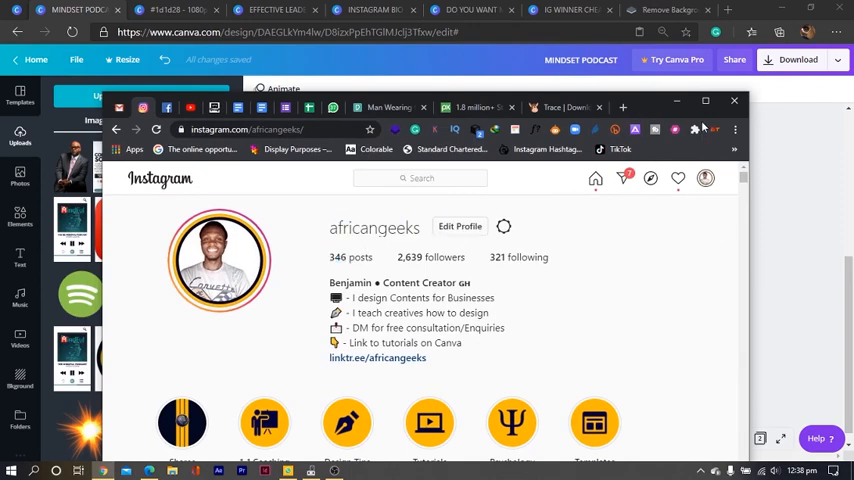
click(732, 100)
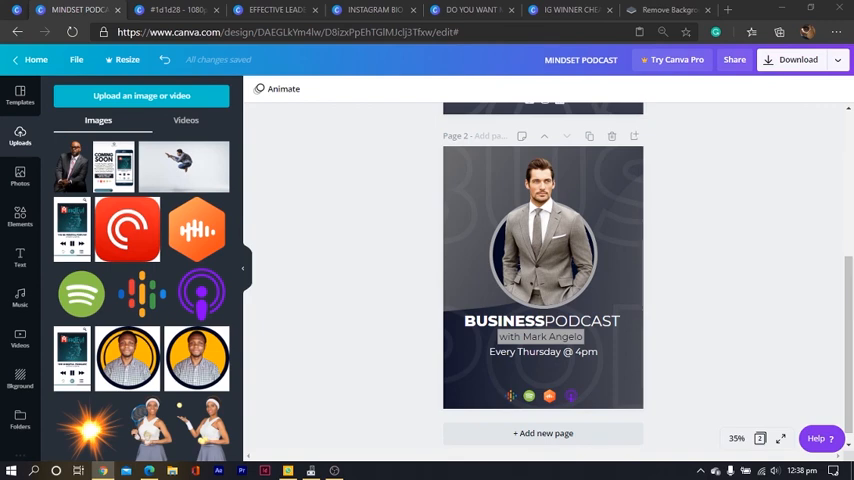
mouse_move(718, 224)
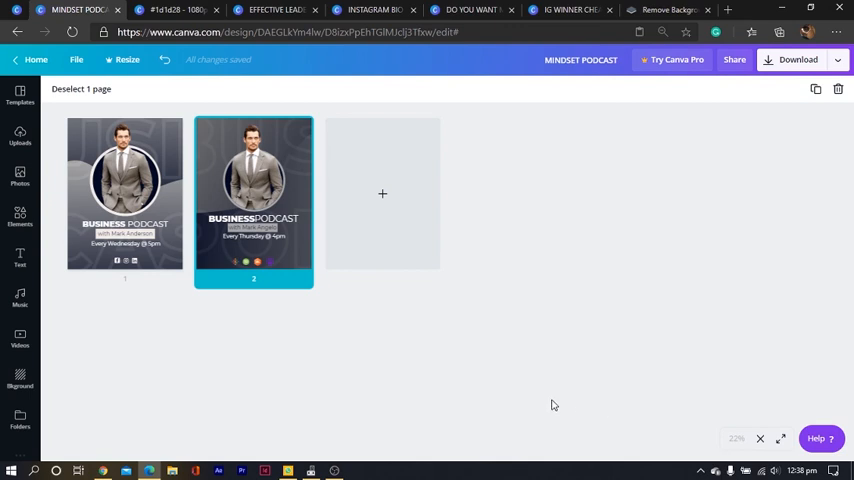
mouse_move(704, 280)
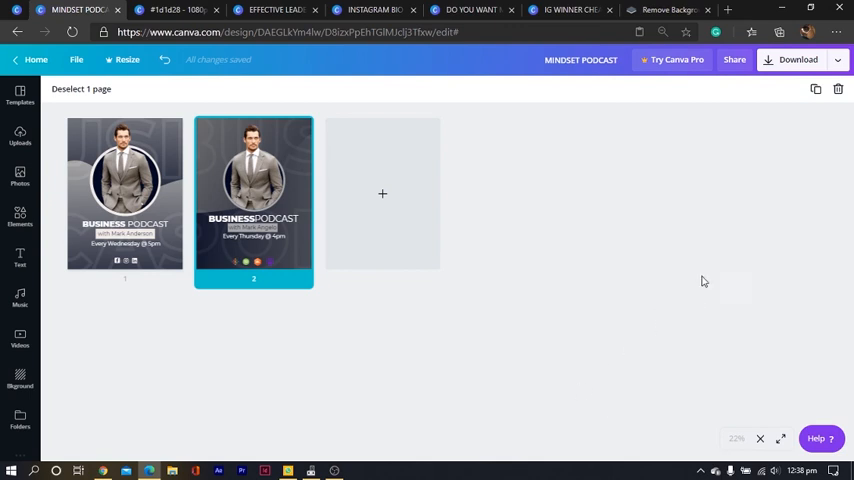